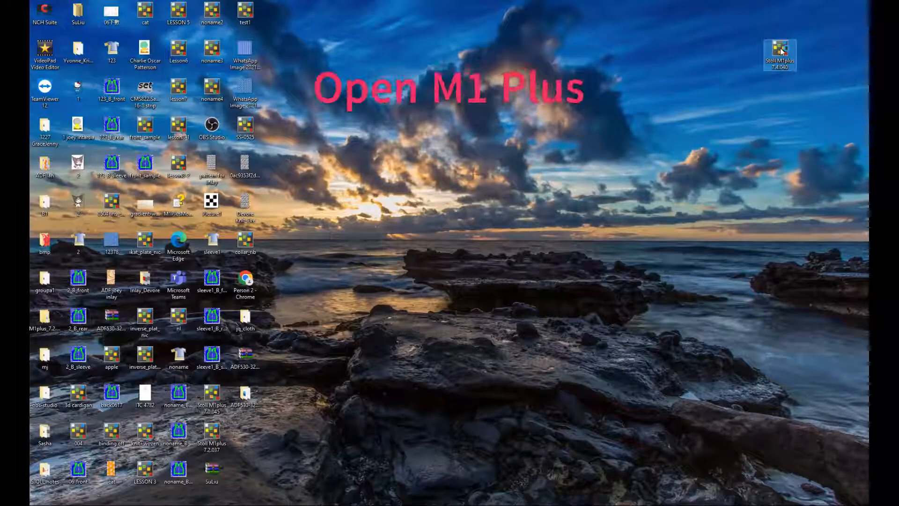
# Launch Stoll M1plus from its desktop shortcut
pyautogui.doubleClick(780, 49)
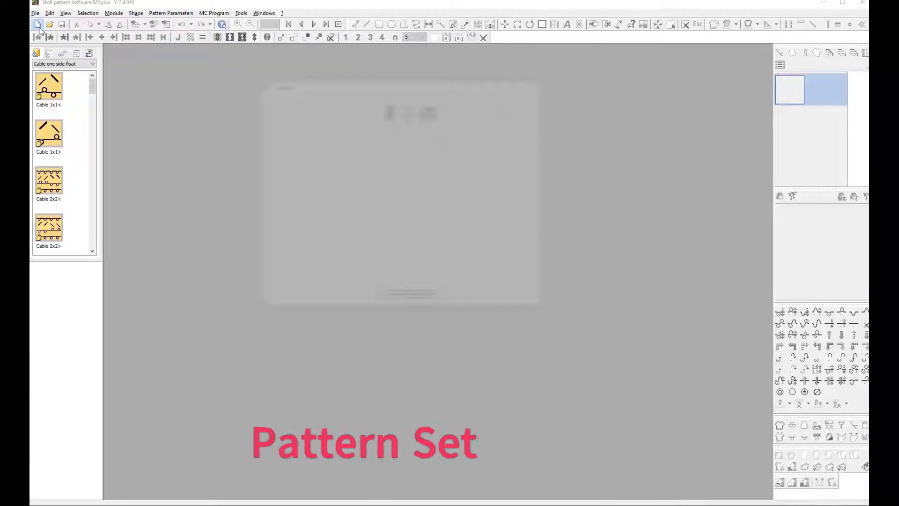
# Create a new pattern 'Links to links' on the CMS 530, sized 40 by 40
pyautogui.click(37, 24)
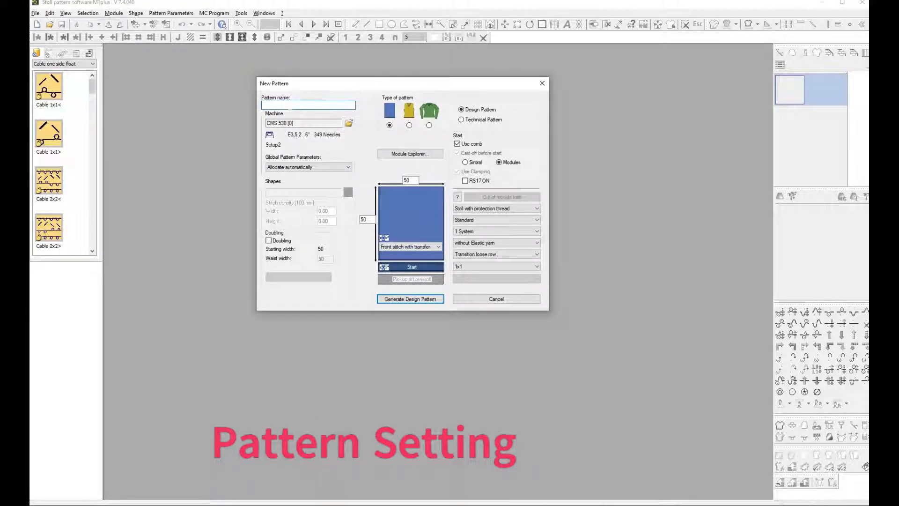
pyautogui.write('Links to')
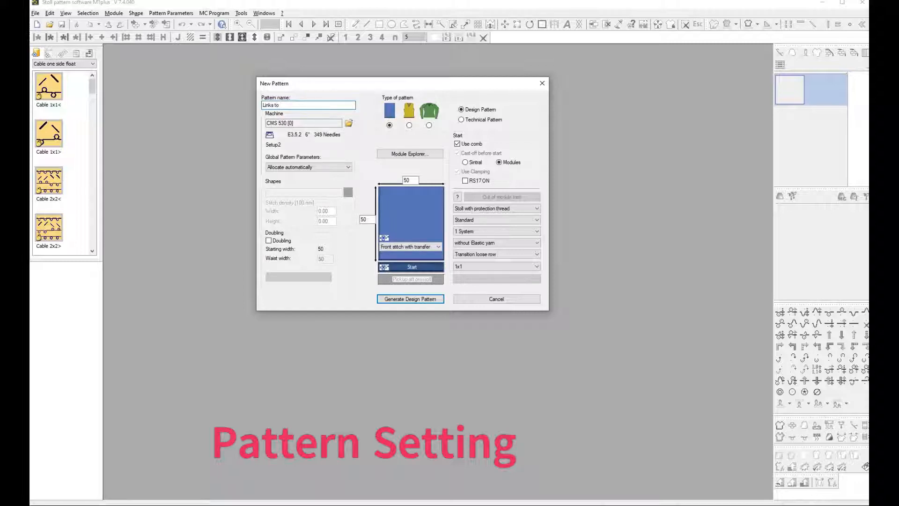
pyautogui.write('links')
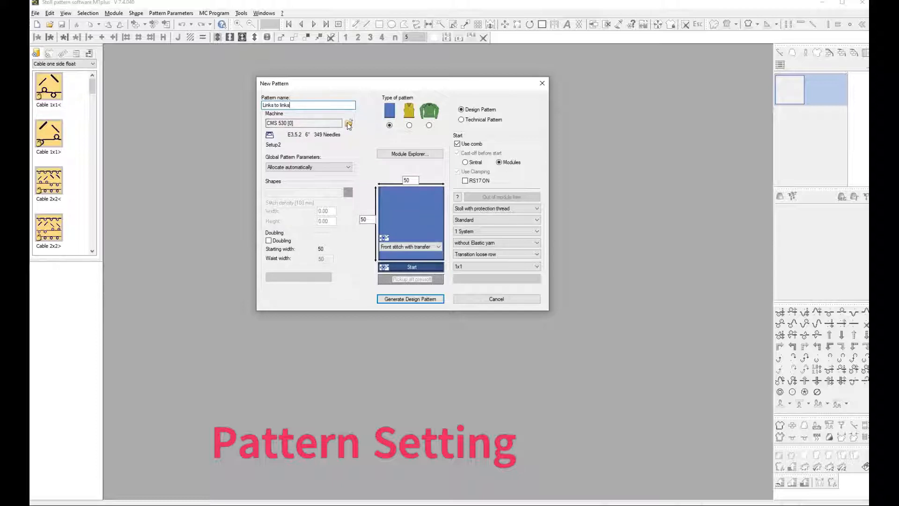
pyautogui.click(348, 123)
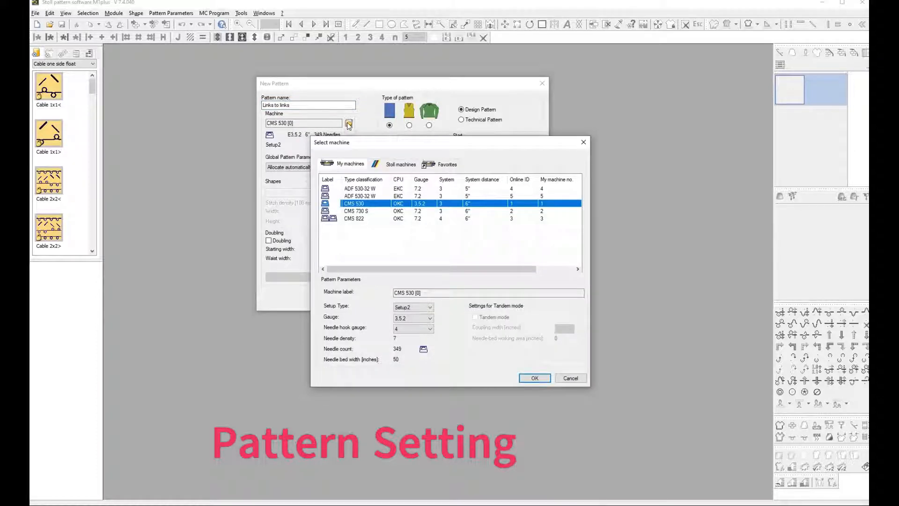
pyautogui.click(533, 377)
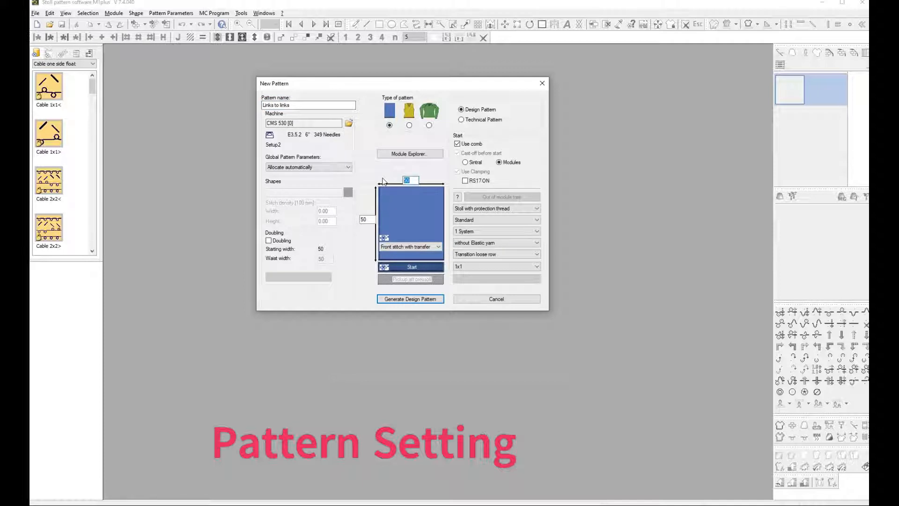
pyautogui.write('40')
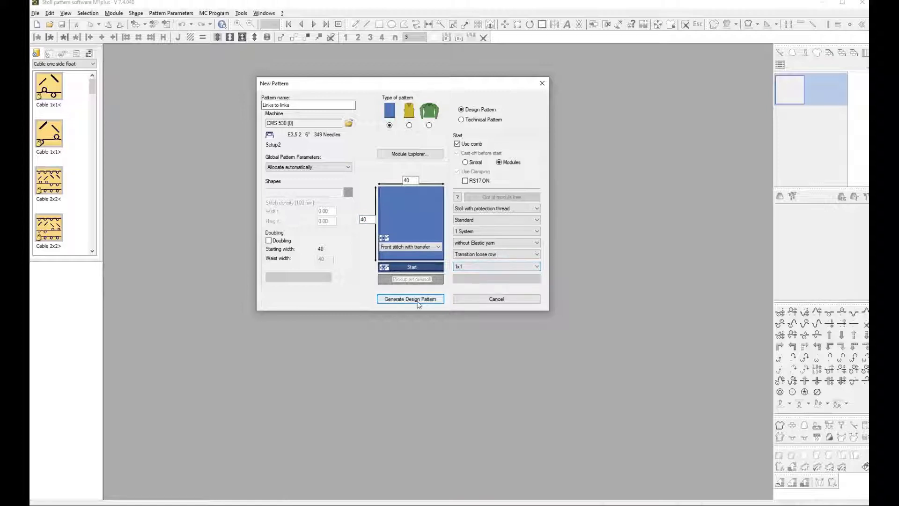
# Generate the 40x40 design and draw a purl stitch block in the yellow area
pyautogui.click(410, 298)
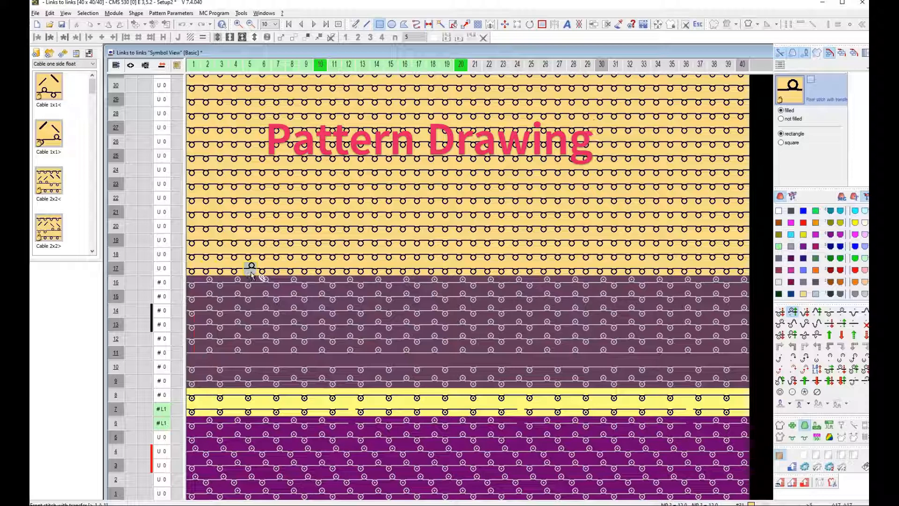
pyautogui.moveTo(266, 267); pyautogui.dragTo(281, 224)
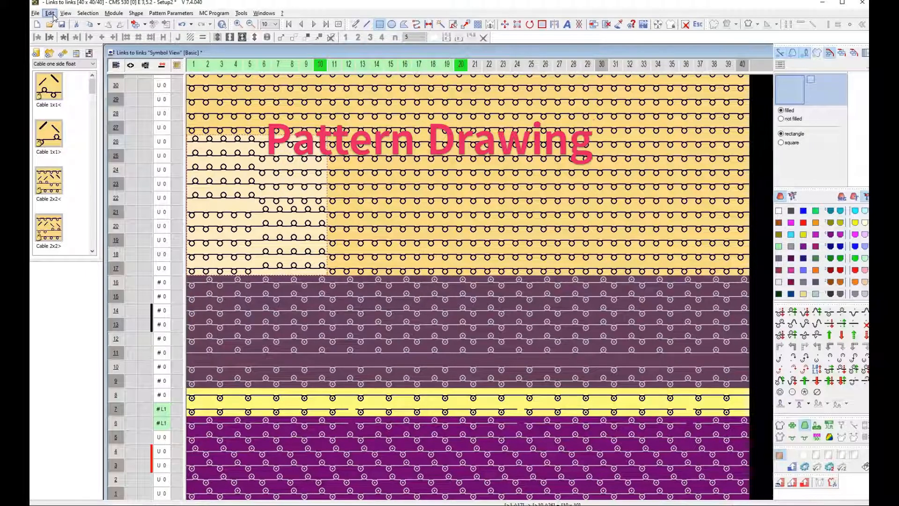
# Copy the drawn purl stitch block via Edit > Copy
pyautogui.click(50, 12)
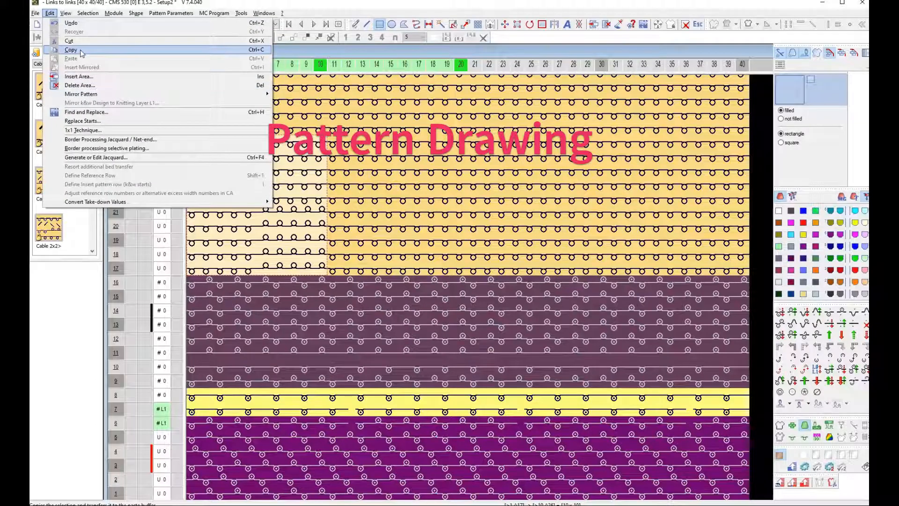
pyautogui.click(71, 49)
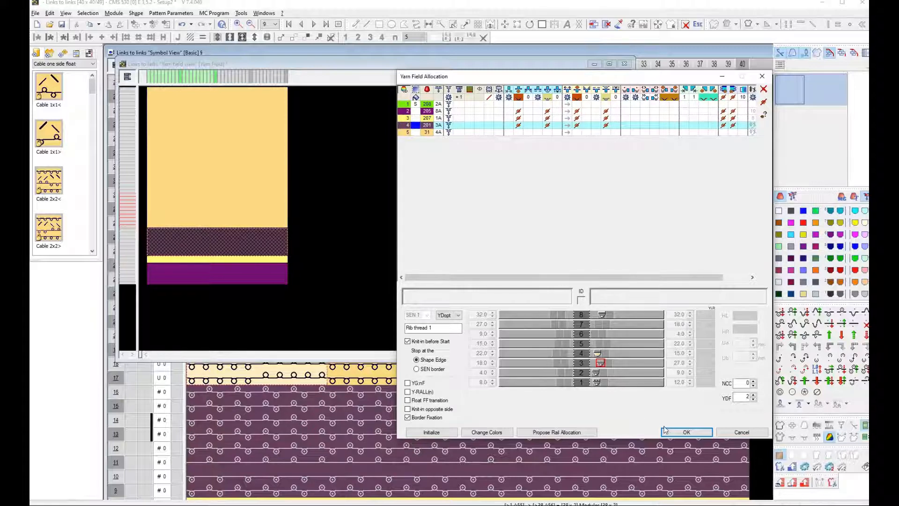
# Accept the yarn carrier assignments in the Yarn Field Allocation dialog
pyautogui.click(686, 432)
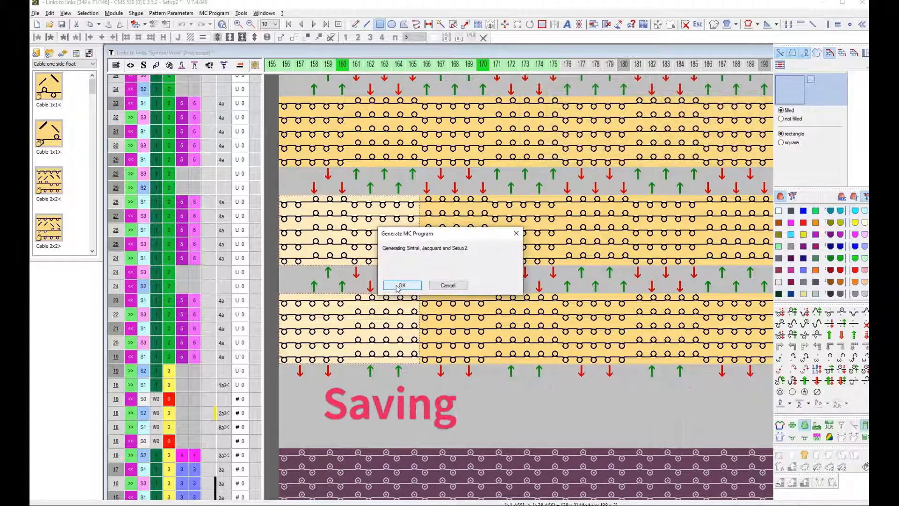
# Confirm MC program generation and save Links to links into Dz_Temp's Training folder
pyautogui.click(401, 286)
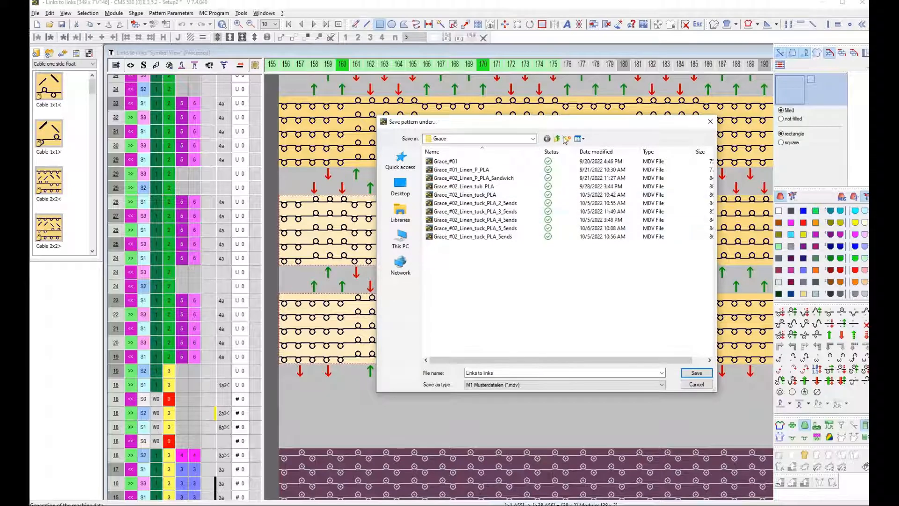
pyautogui.click(558, 138)
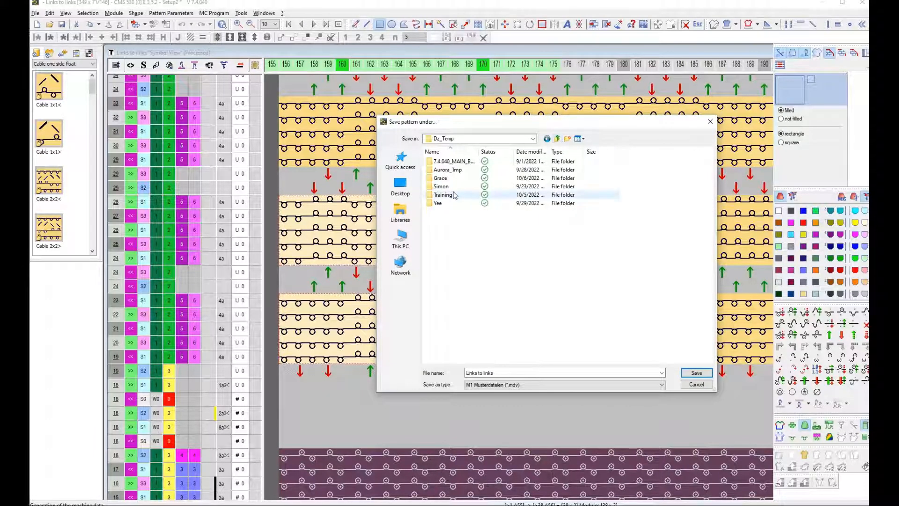
pyautogui.doubleClick(444, 194)
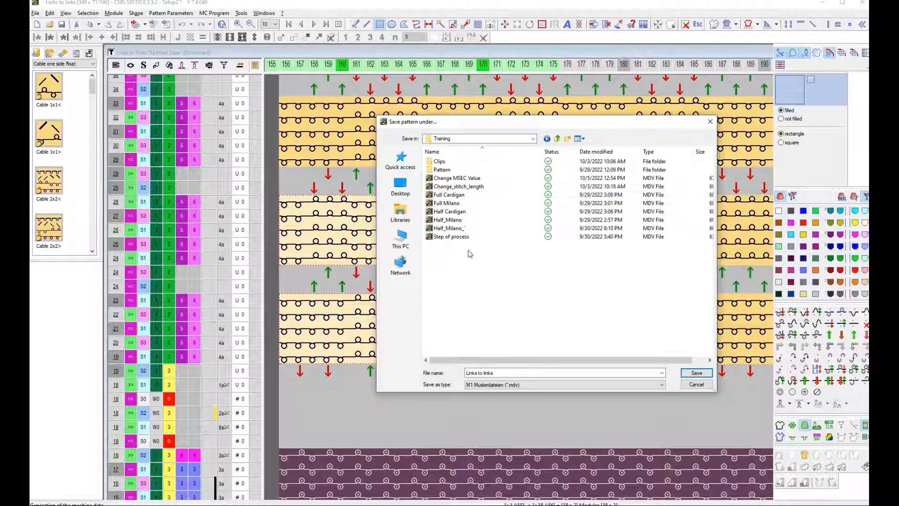
pyautogui.click(696, 373)
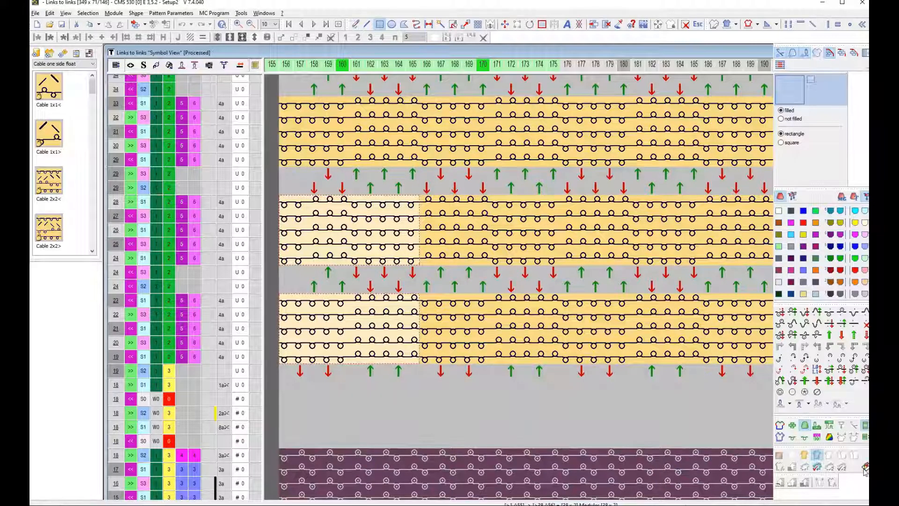
pyautogui.click(181, 103)
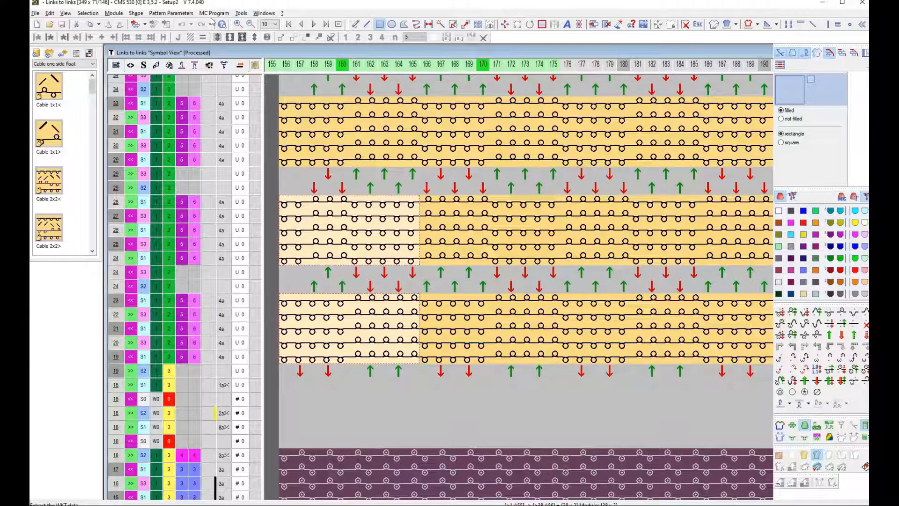
# Extract the jac, sin, set and report files into Dz_Temp, accepting both notices
pyautogui.write('Extra')
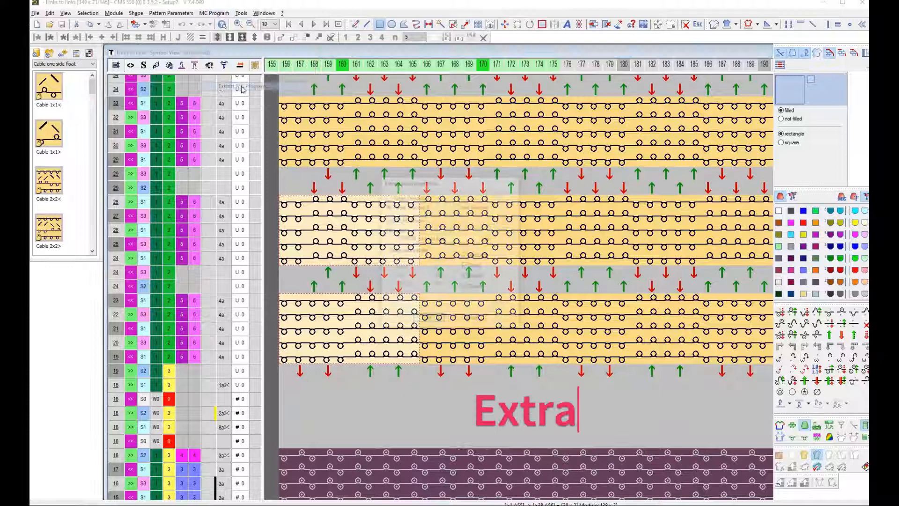
pyautogui.click(241, 86)
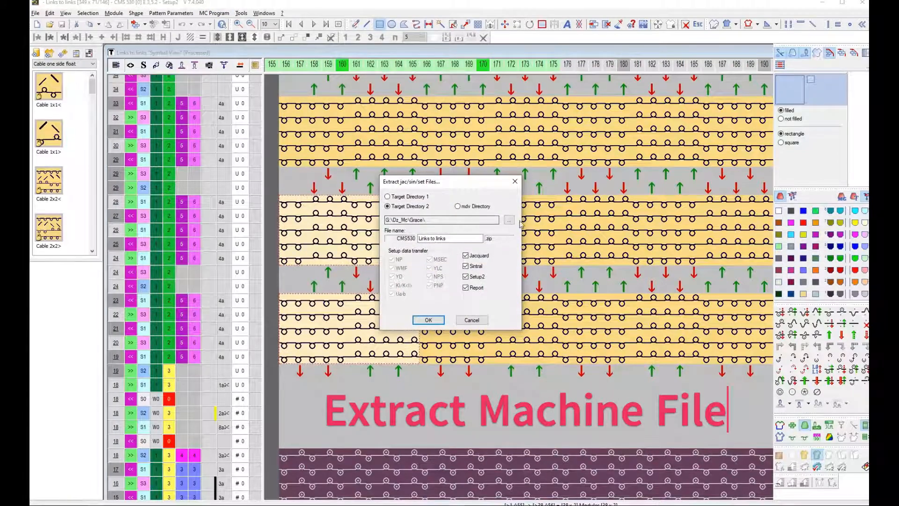
pyautogui.click(508, 219)
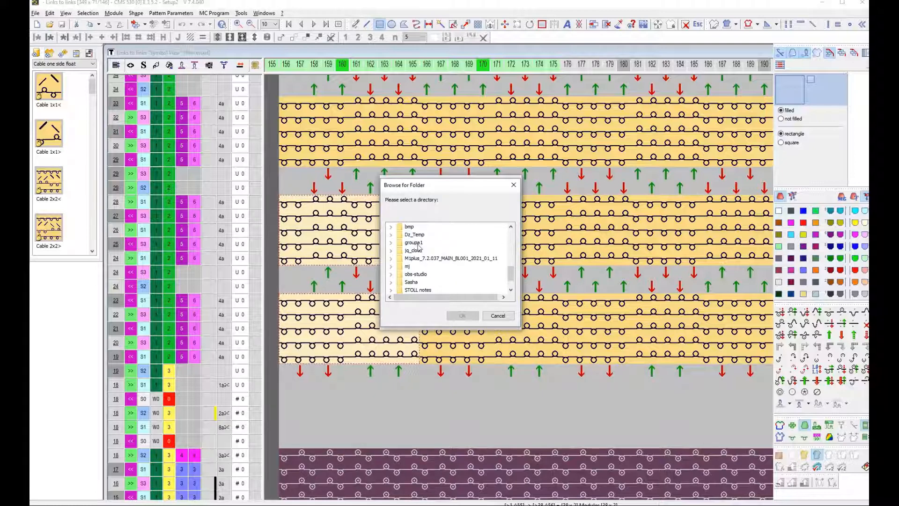
pyautogui.click(414, 234)
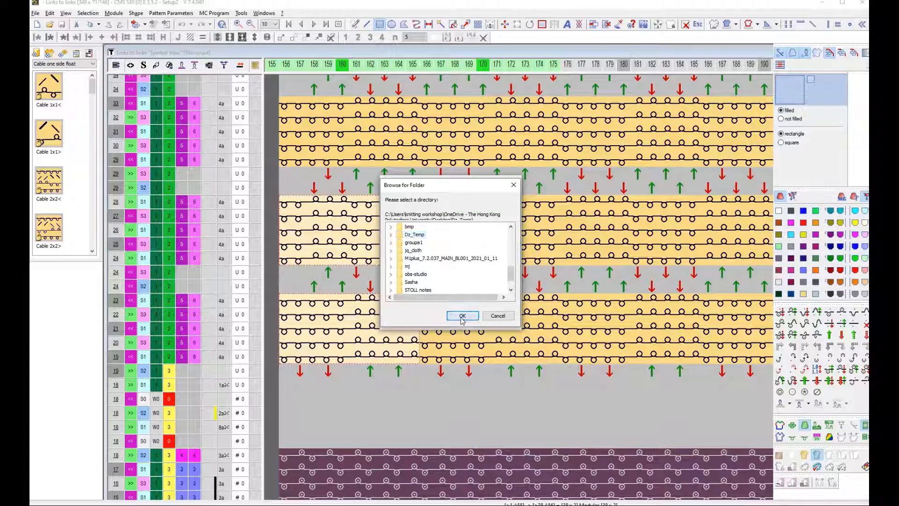
pyautogui.click(462, 316)
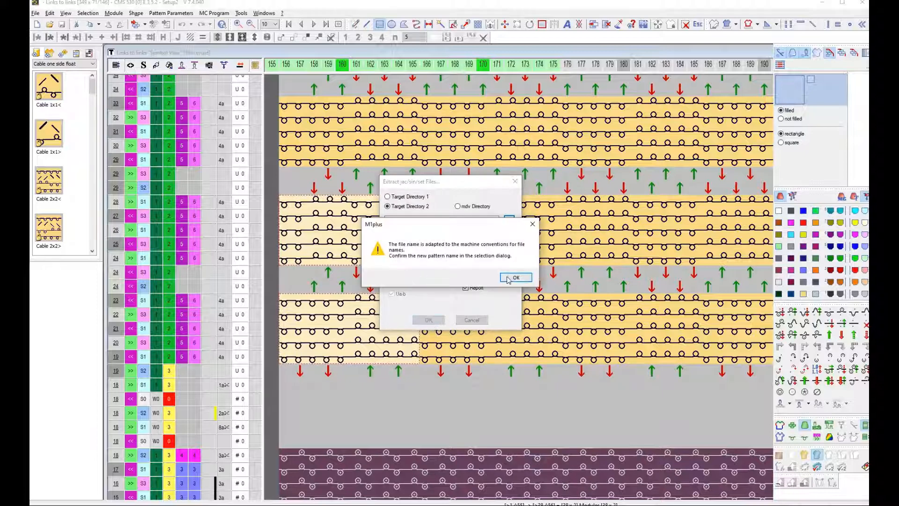
pyautogui.click(515, 277)
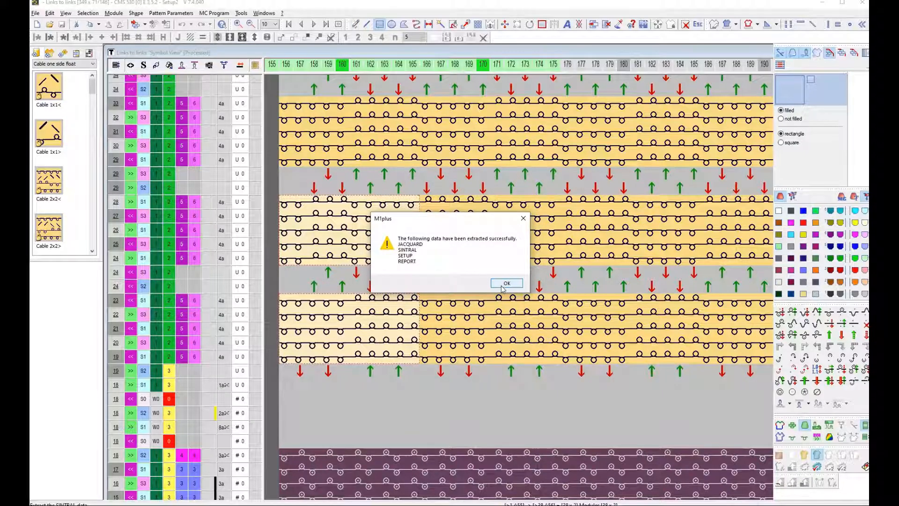
pyautogui.click(506, 283)
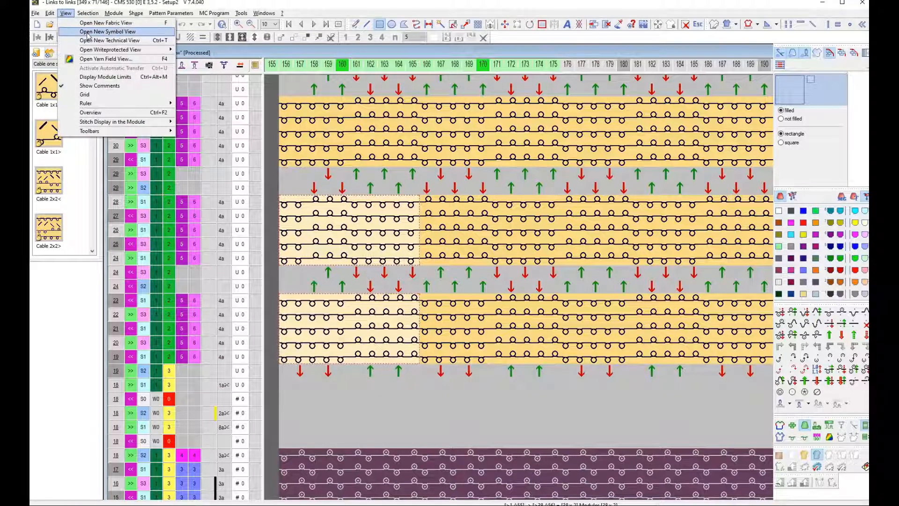
# Open a new fabric view and scroll to inspect the links-to-links purl structure
pyautogui.click(104, 23)
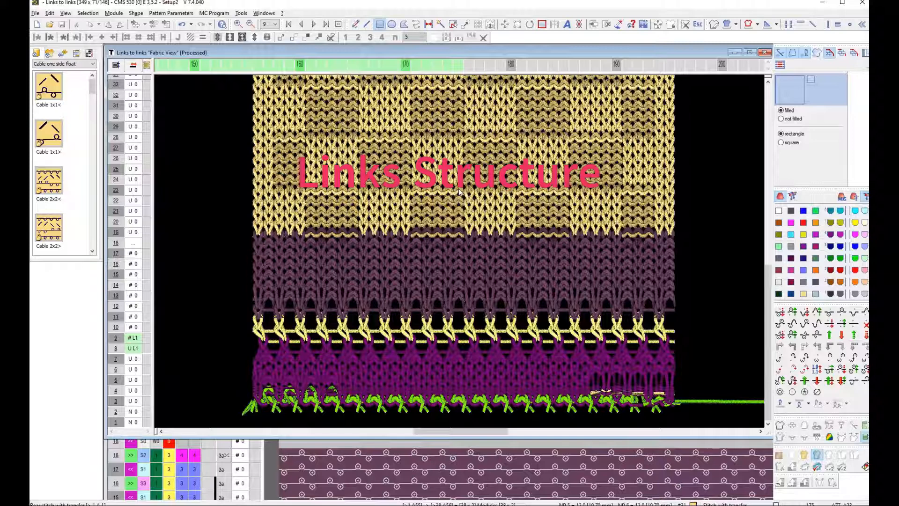
pyautogui.scroll(-3)
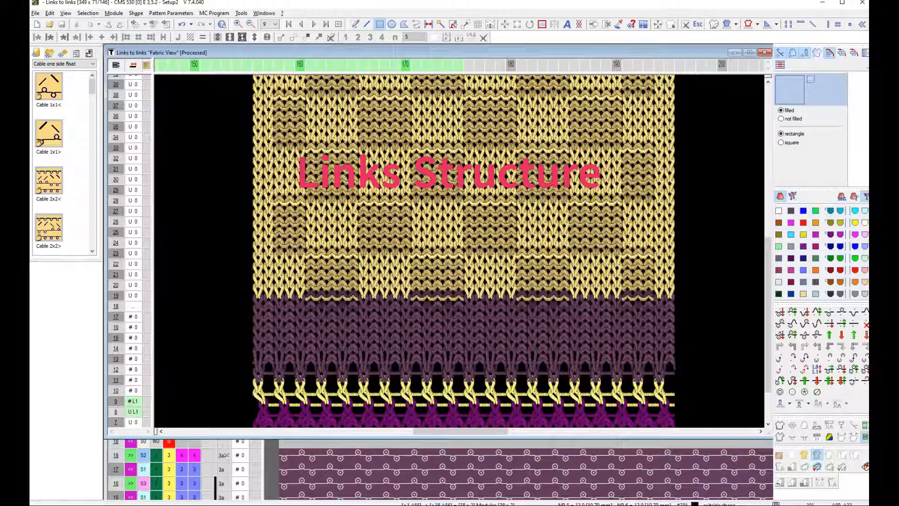